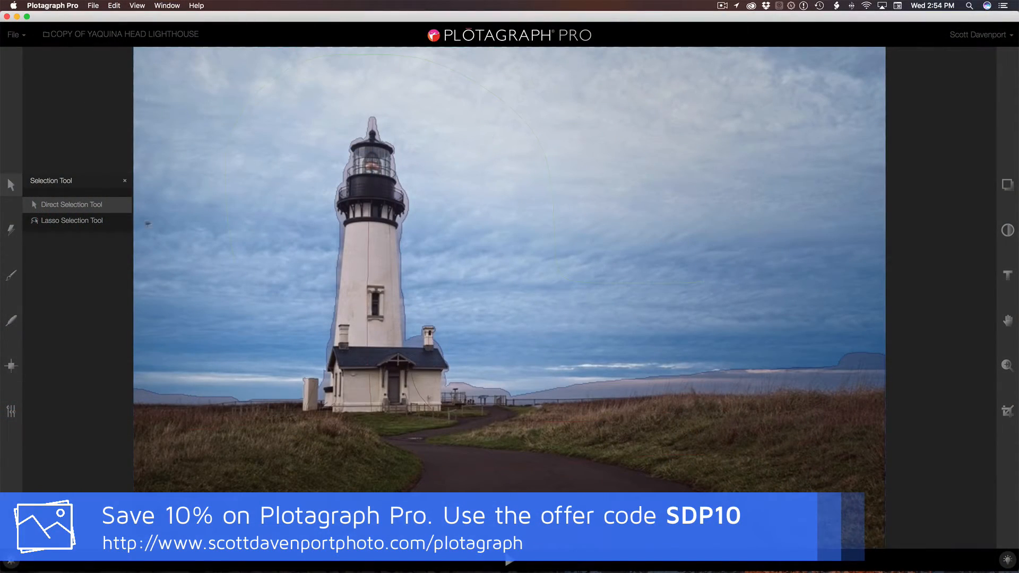
Mask the lighthouse, grass and path with the Automated Mask Tool and mark the sky to animate.
click(9, 227)
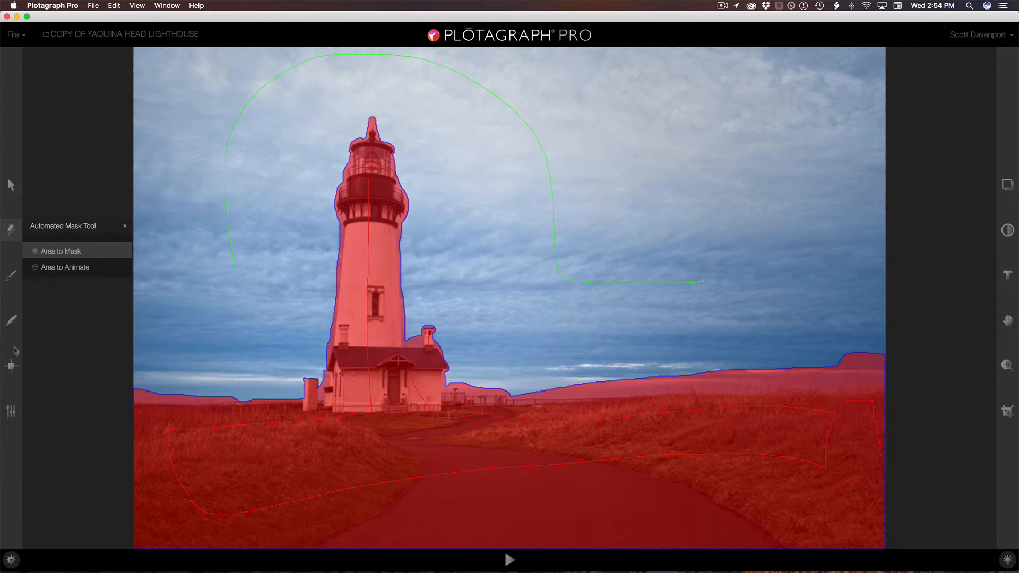
Add two rows of animation points across the top of the sky, then take the Selection Tool.
click(11, 365)
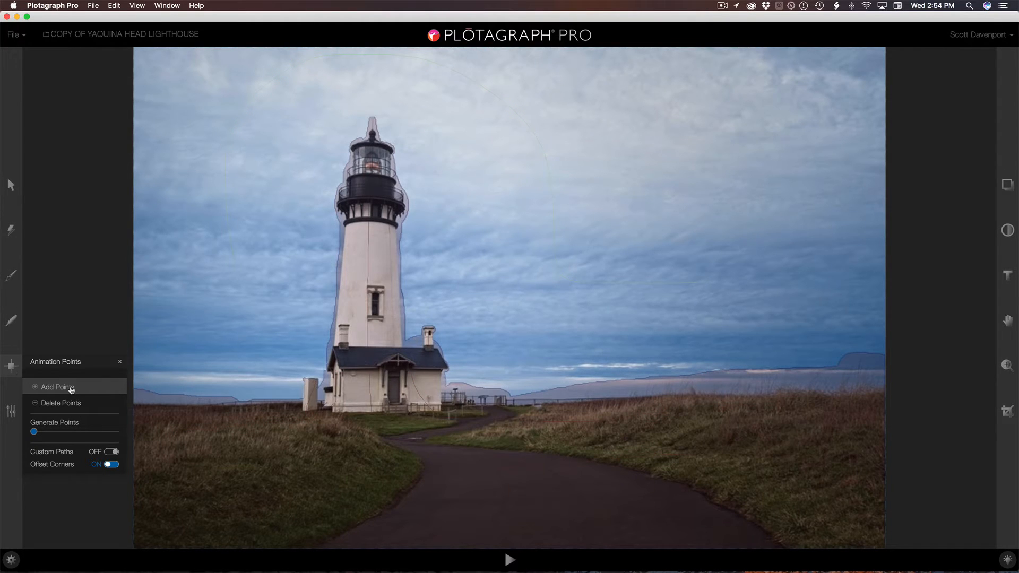
mouse_move(70, 389)
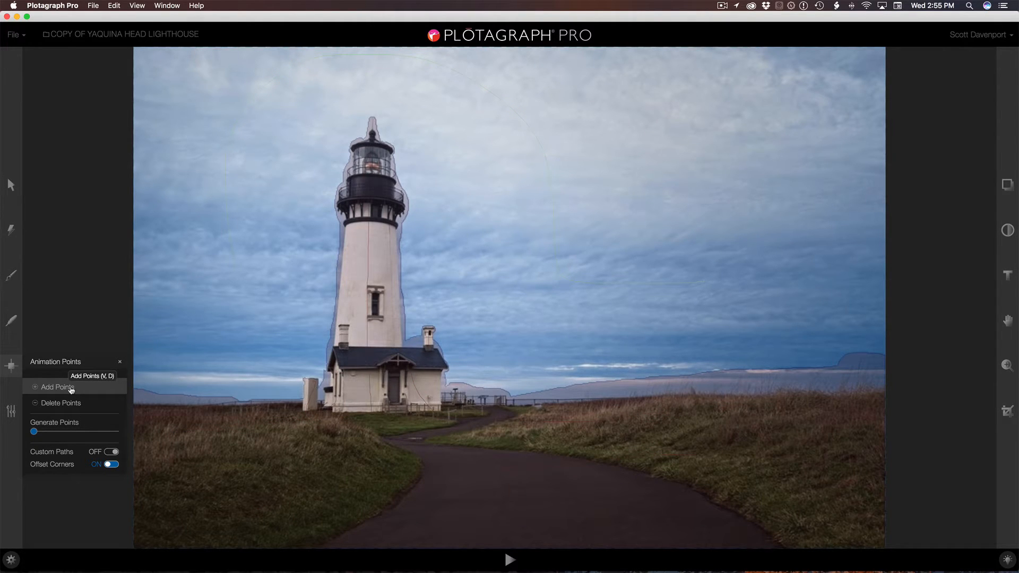
mouse_move(98, 384)
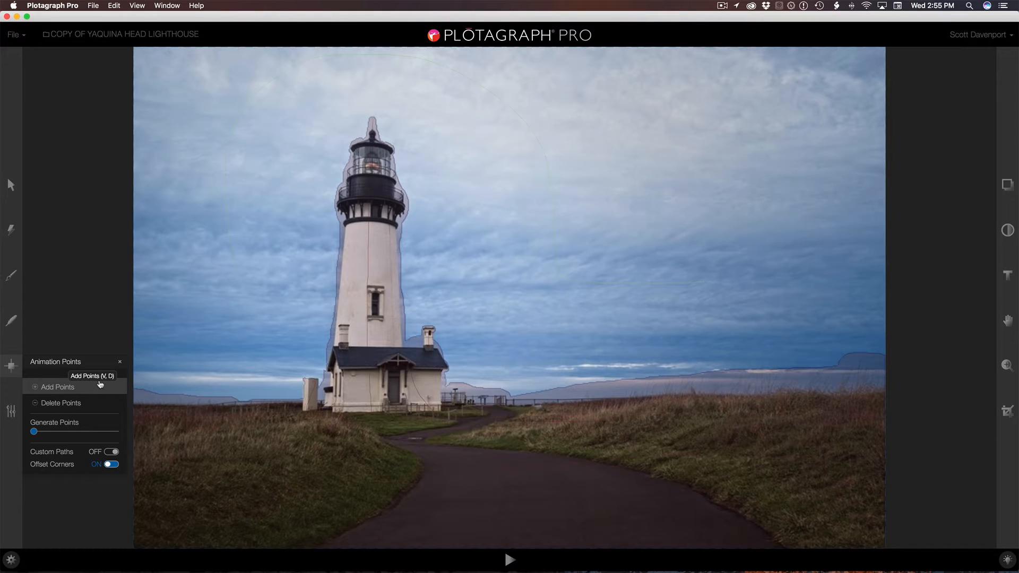
mouse_move(210, 107)
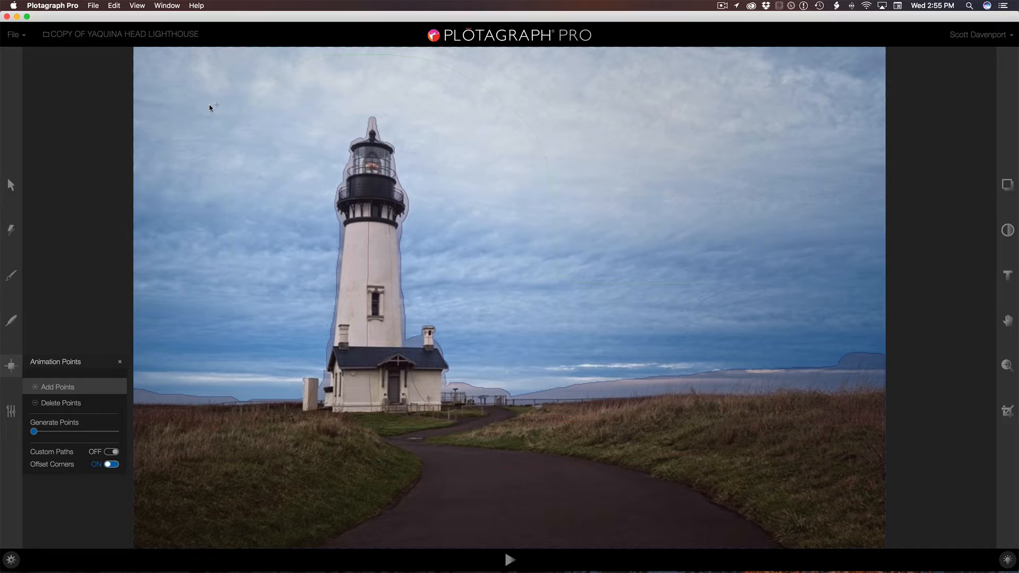
mouse_move(199, 111)
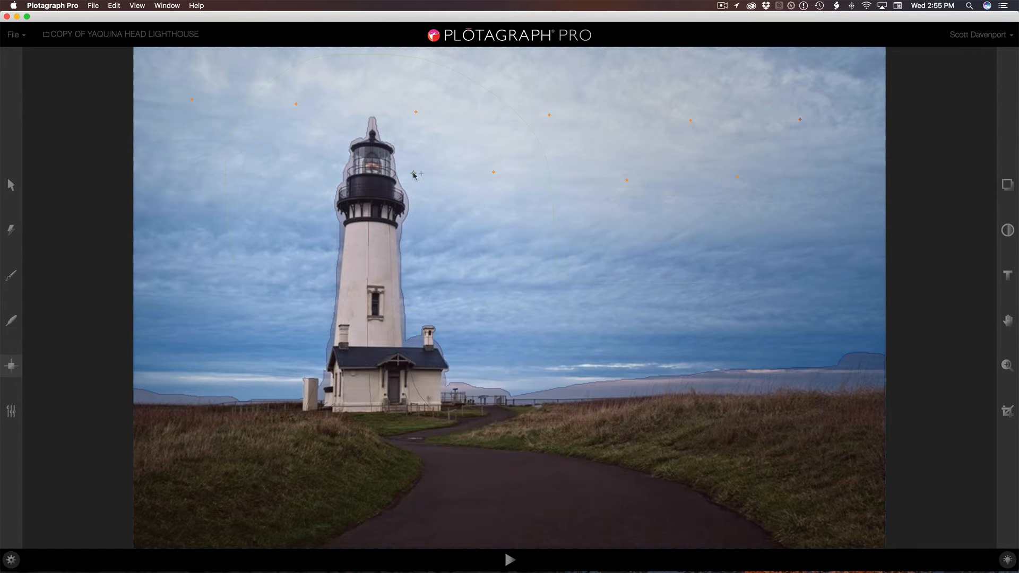
mouse_move(208, 165)
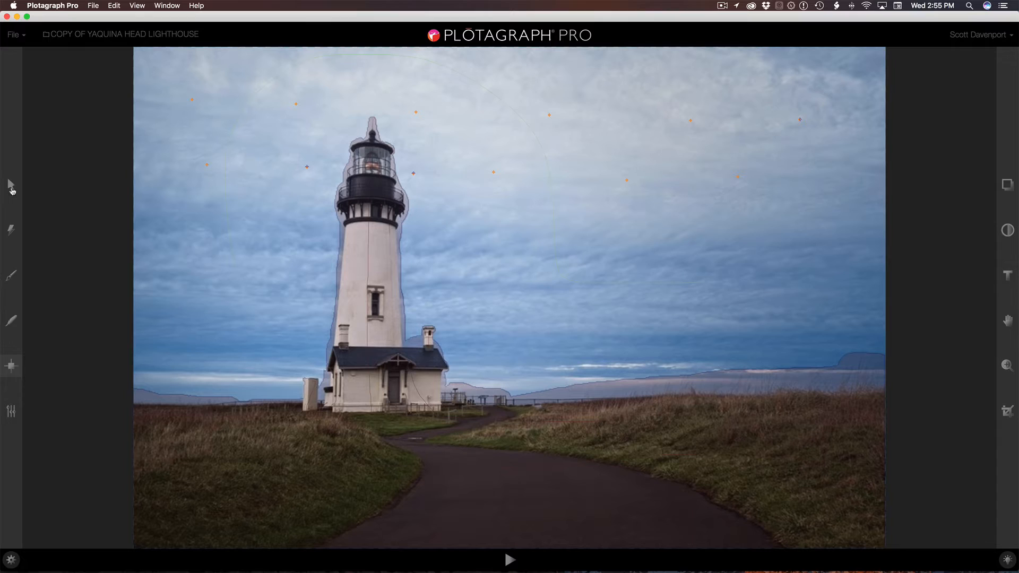
click(10, 187)
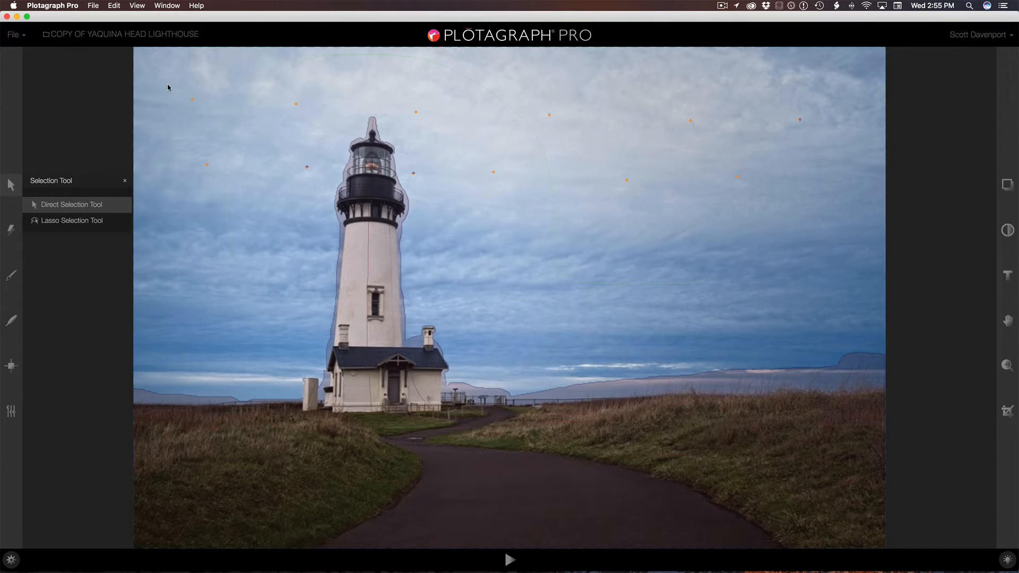
Drag a long rightward motion path from a top-row sky point.
drag(170, 88, 599, 109)
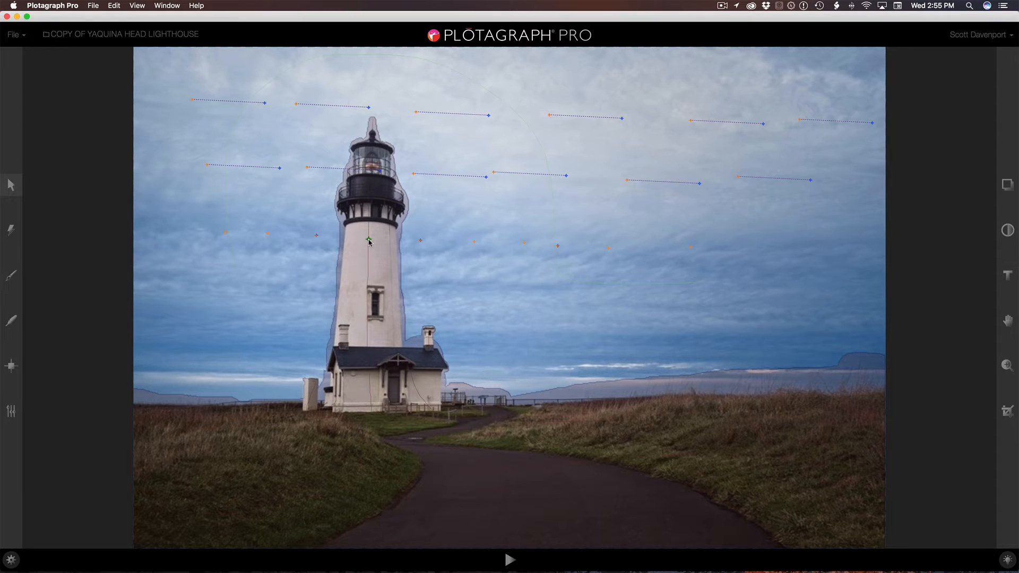
mouse_move(203, 222)
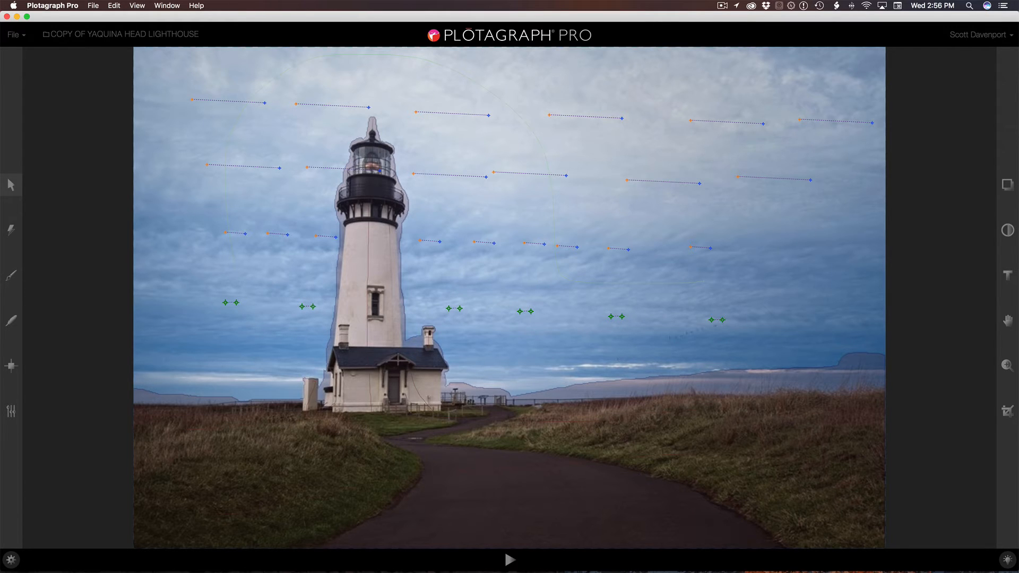
click(509, 561)
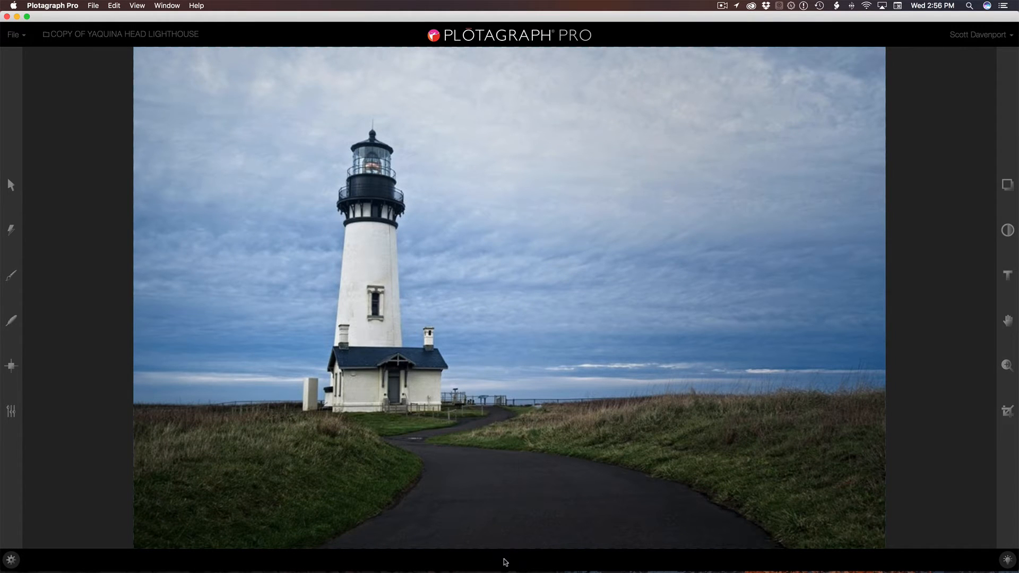
mouse_move(506, 564)
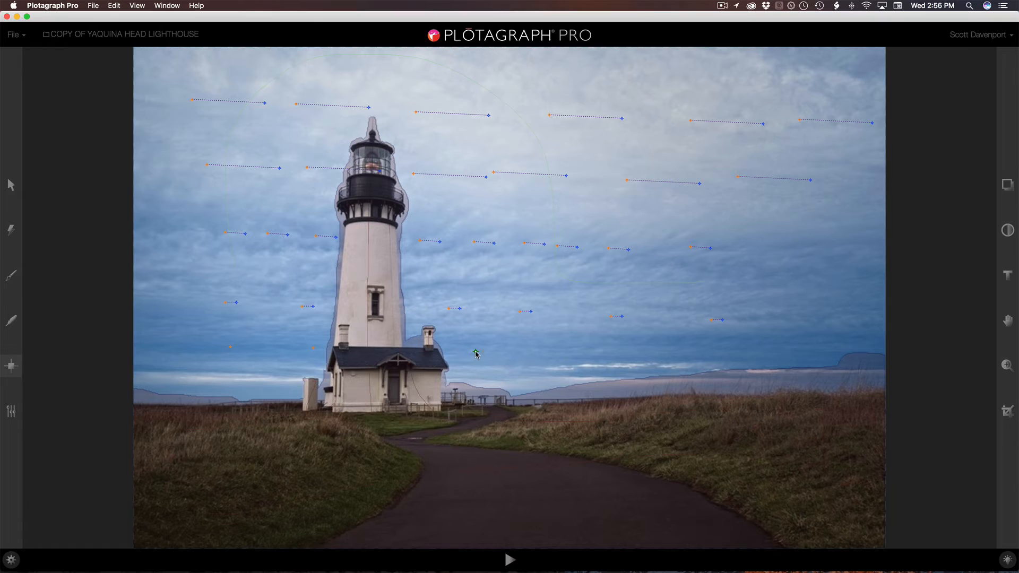
mouse_move(690, 361)
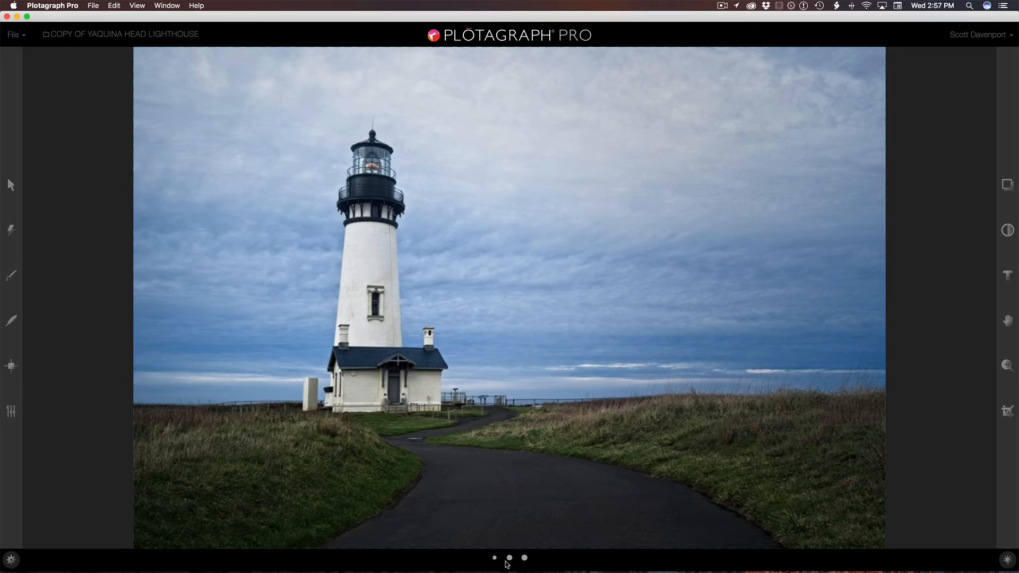
mouse_move(508, 565)
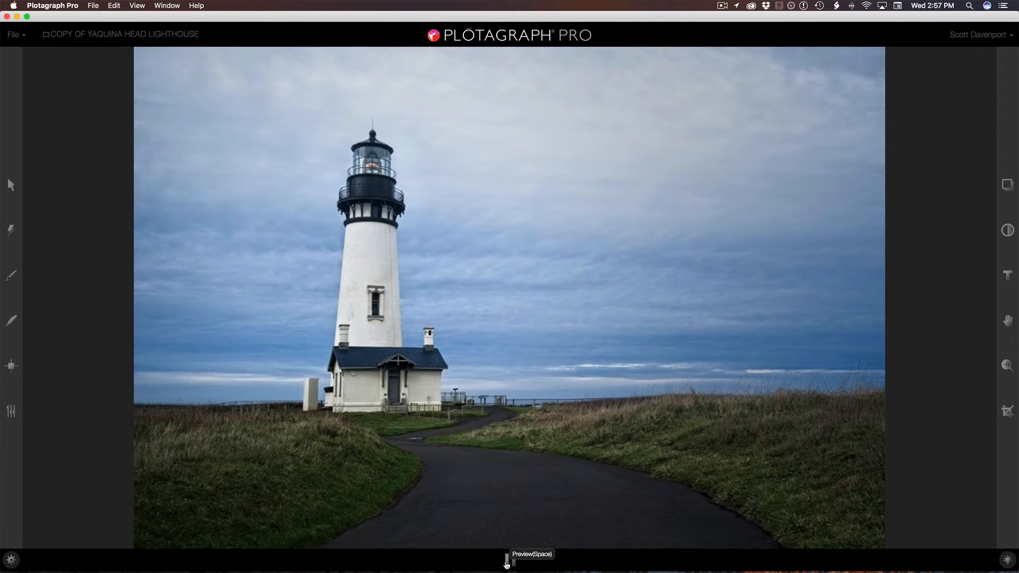
Play the sky animation preview to check the cloud drift.
click(505, 568)
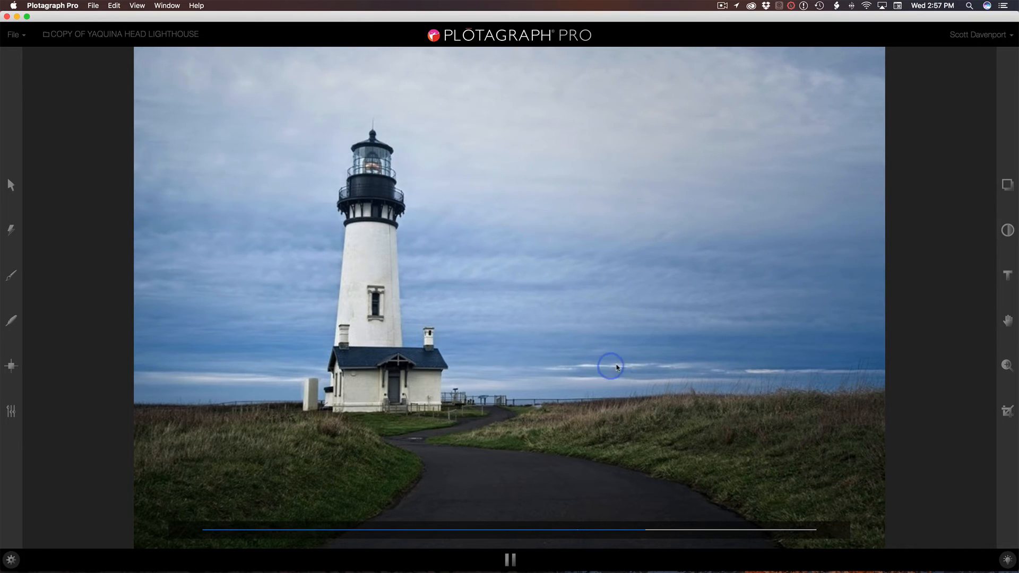
mouse_move(610, 387)
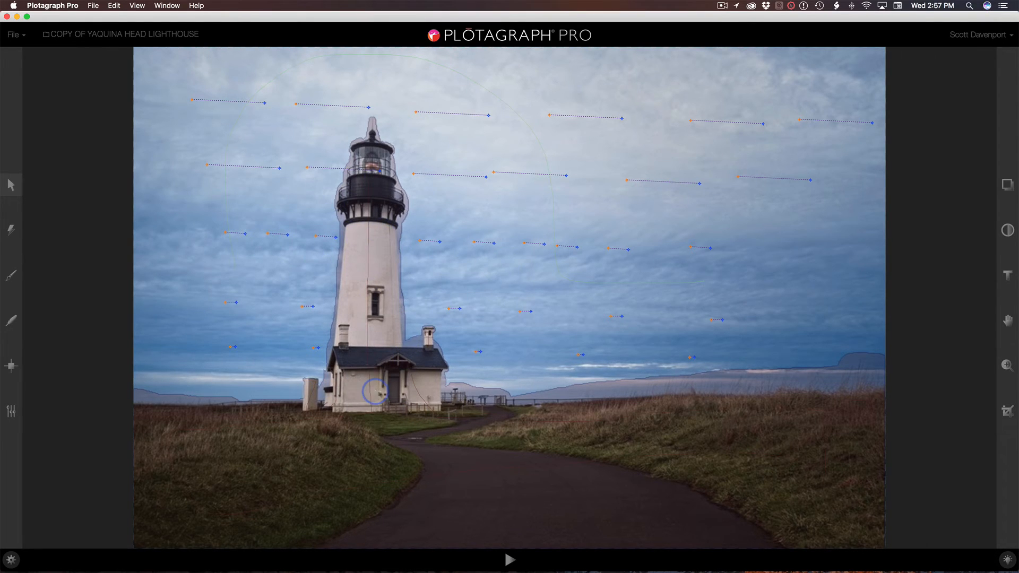
Play the layered sky animation preview again.
click(509, 560)
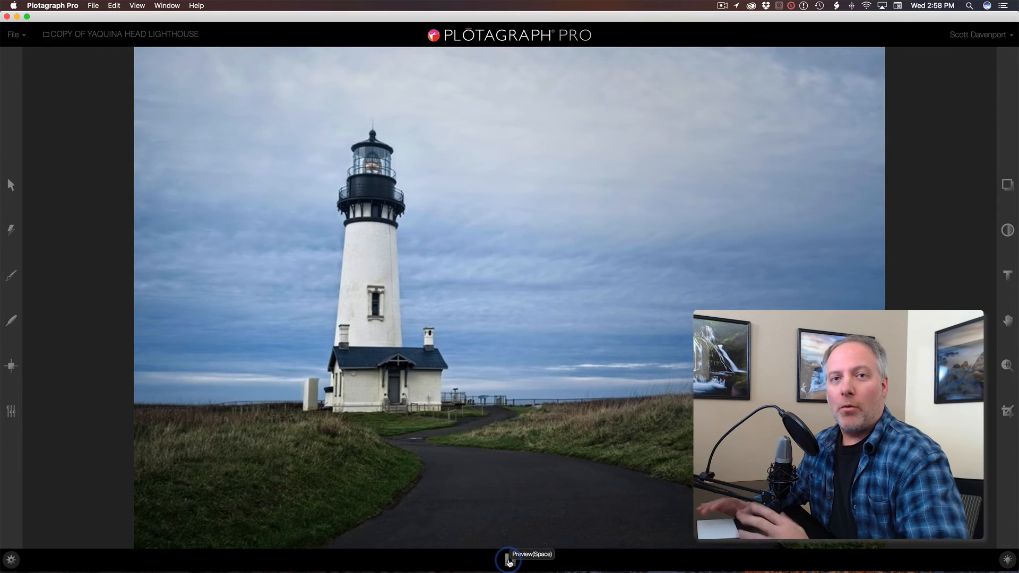
Stop the preview and return to editing the sky motion points.
click(509, 567)
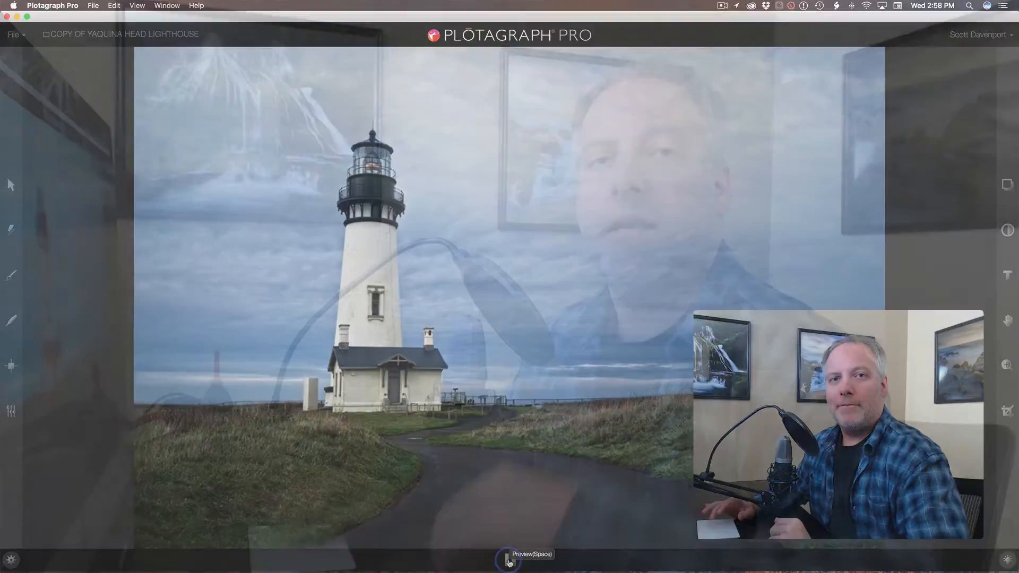
click(506, 564)
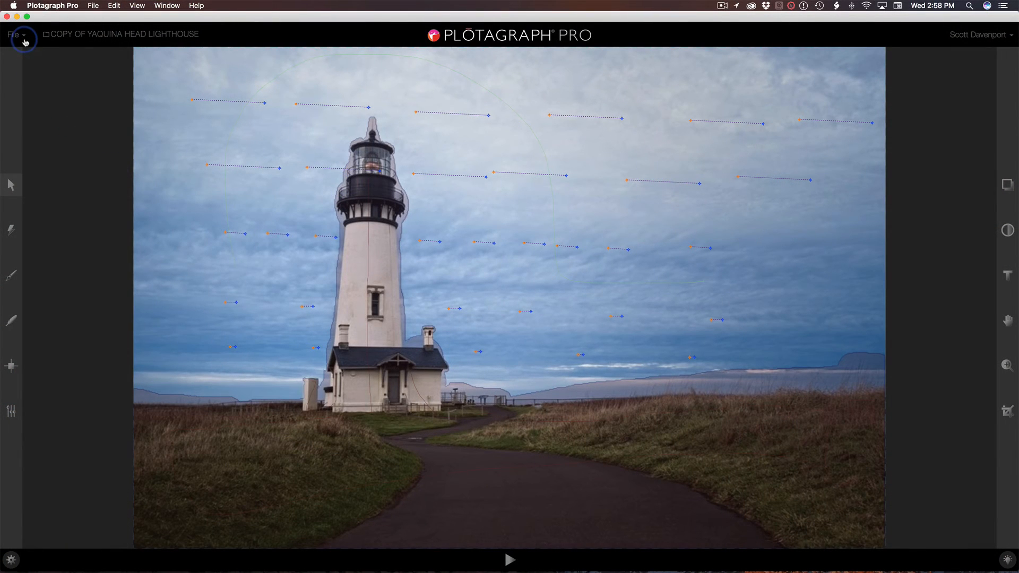
Insert a logo watermark via File, choosing the white logo from the Desktop and uploading it.
click(16, 35)
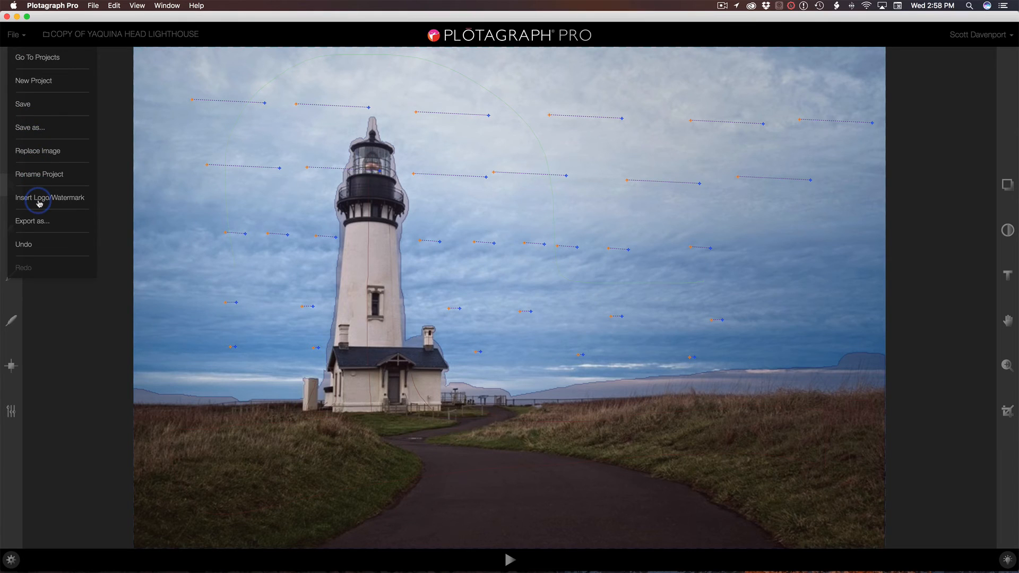
click(38, 198)
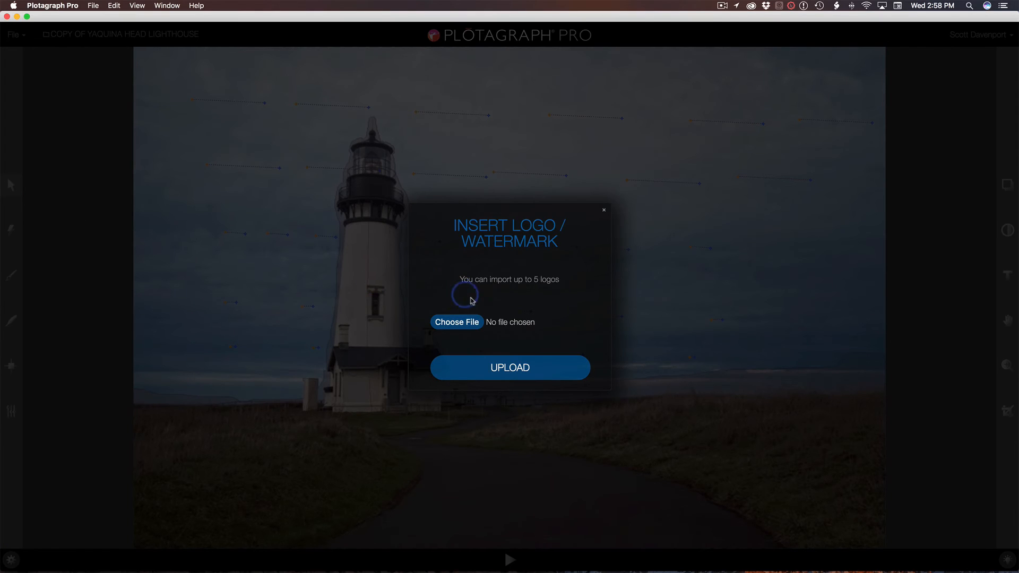
click(456, 323)
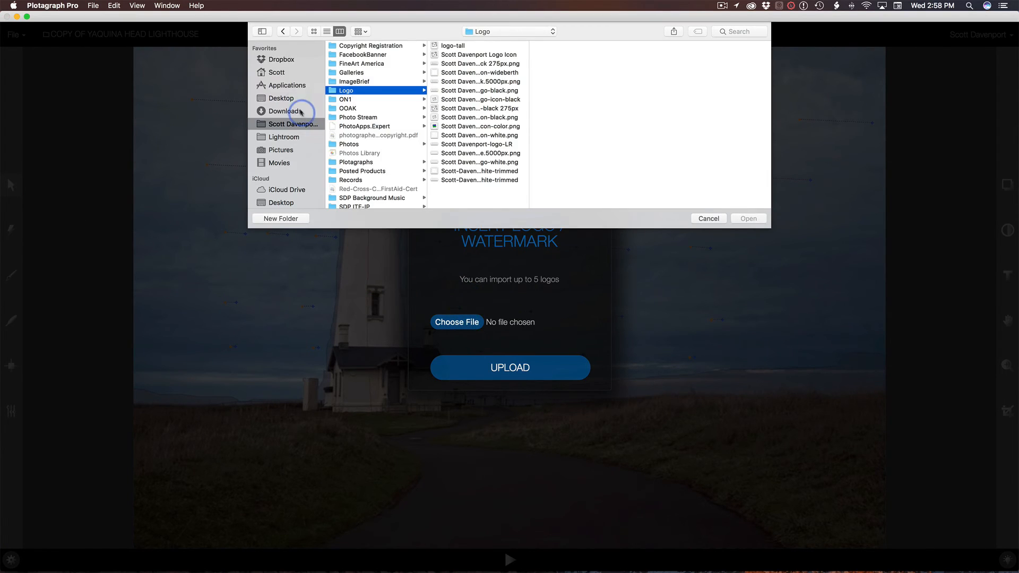
mouse_move(280, 163)
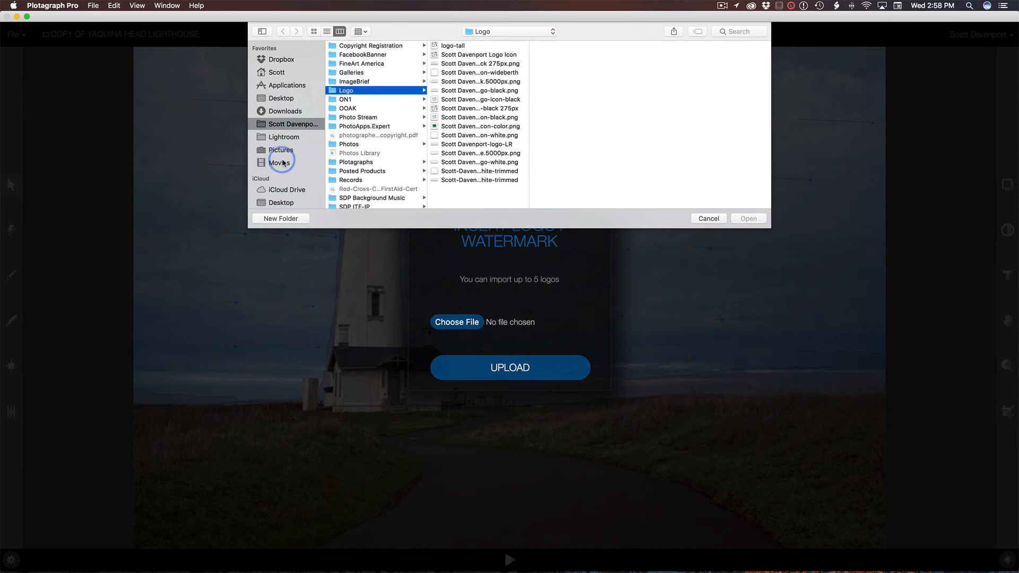
click(281, 98)
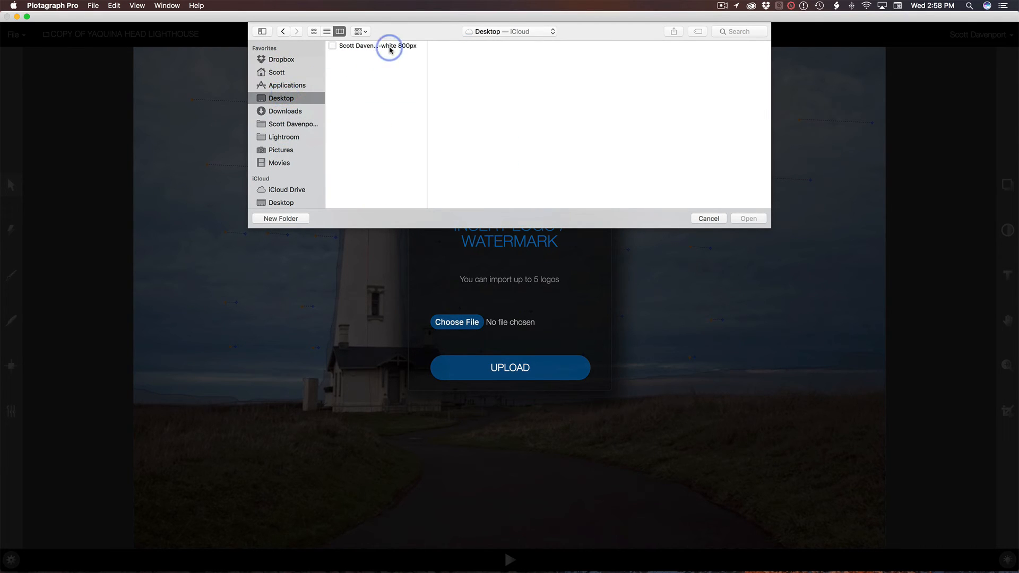
click(748, 219)
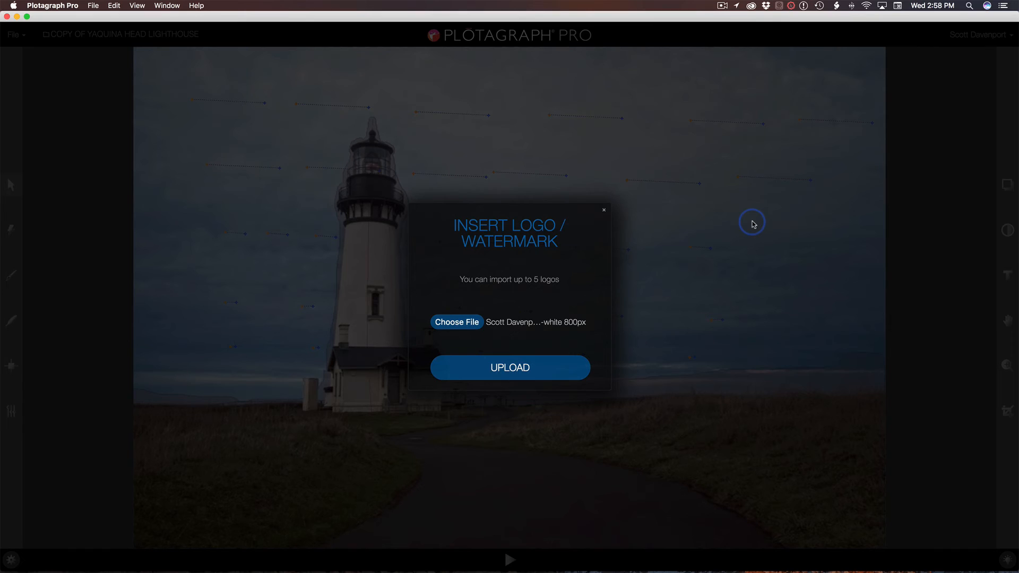
click(509, 367)
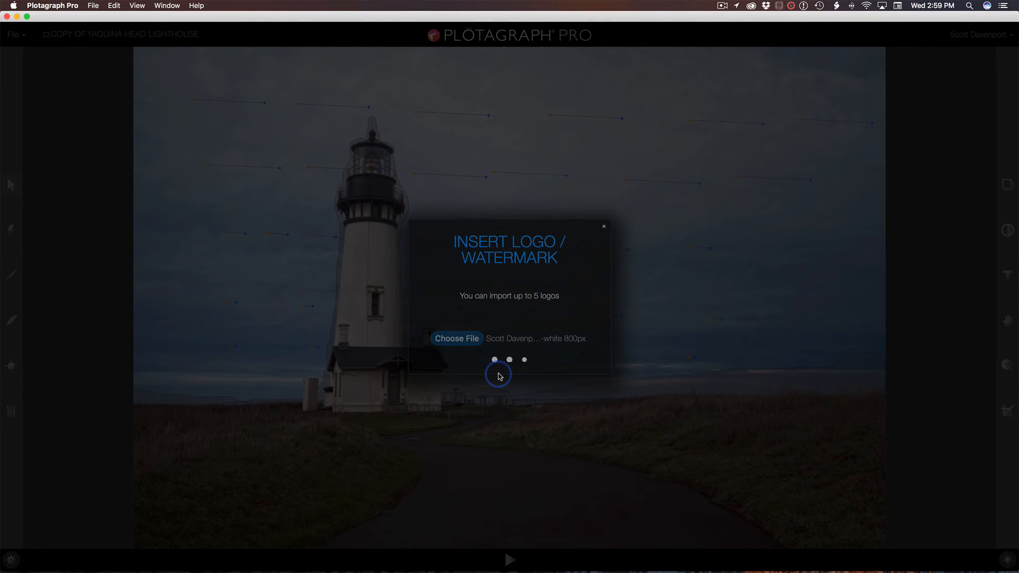
click(602, 226)
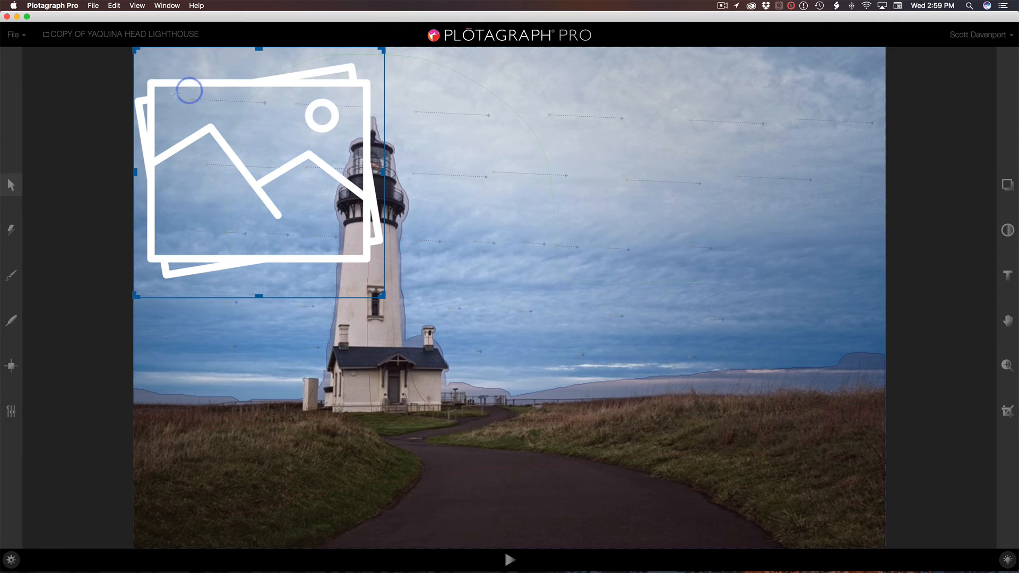
Shrink the logo watermark and move it into the photo's bottom-right corner.
drag(258, 173, 494, 221)
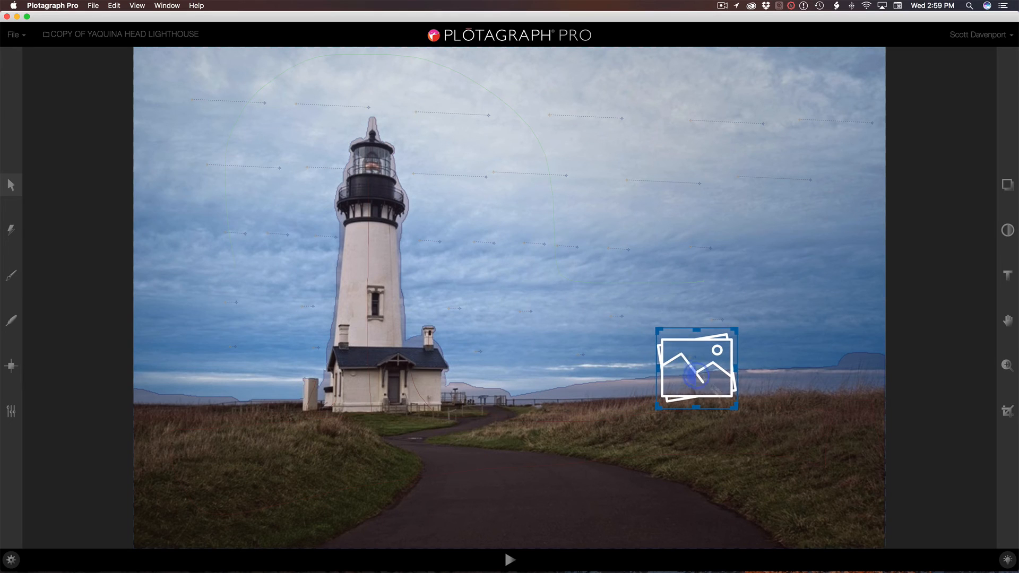
drag(694, 368, 829, 490)
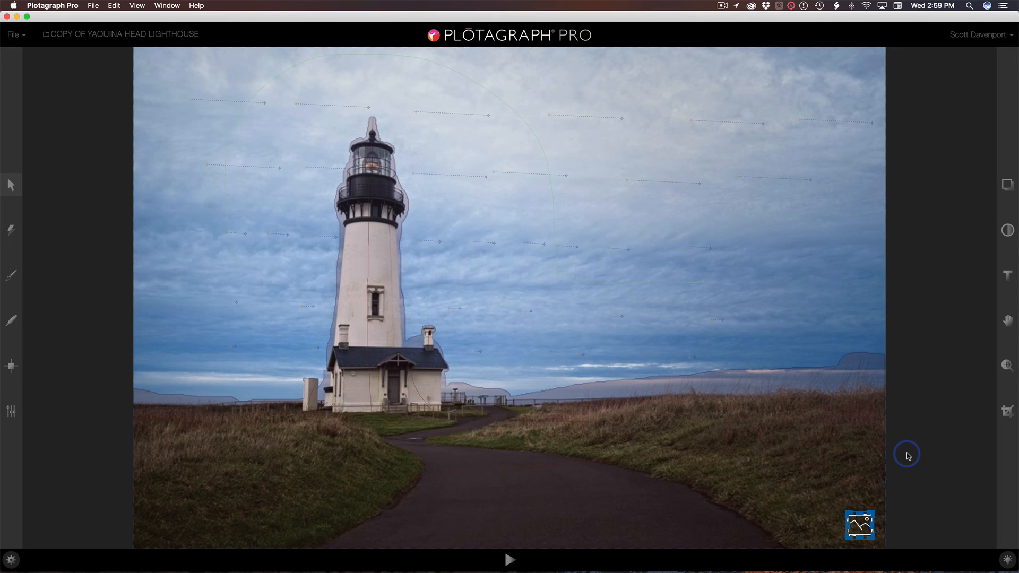
mouse_move(548, 365)
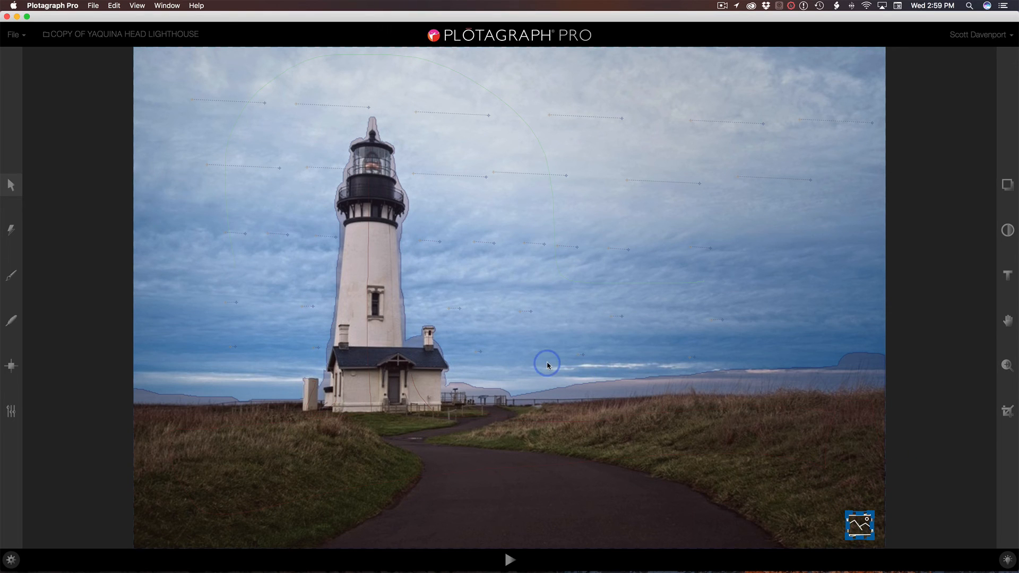